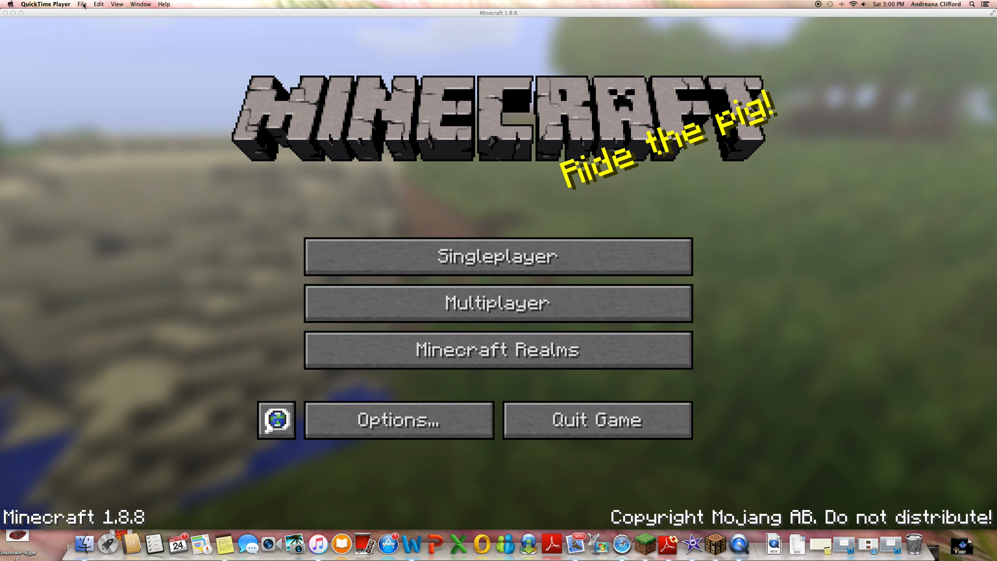
- Start a New Movie Recording in QuickTime so a live webcam window appears beside Minecraft
click(82, 4)
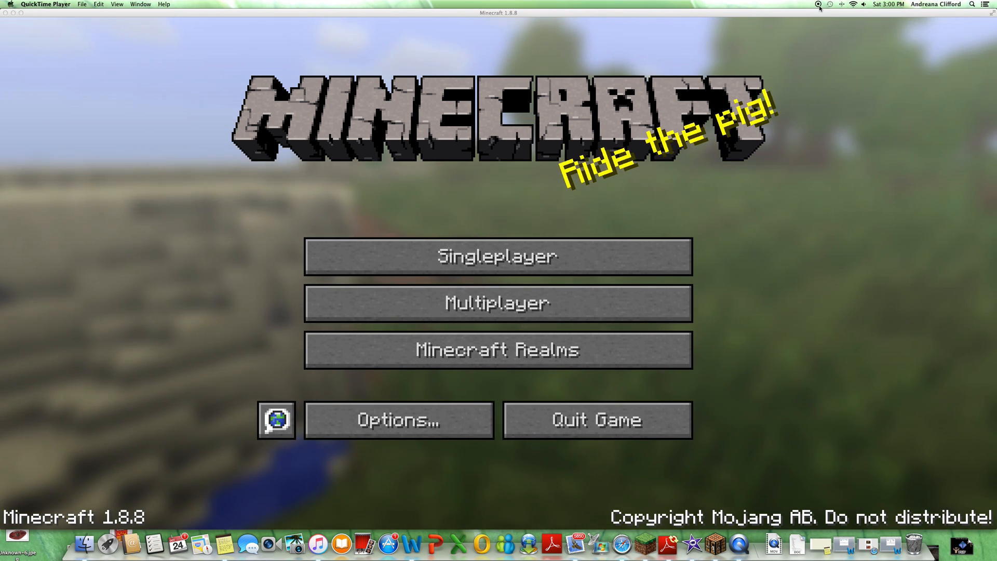
click(98, 5)
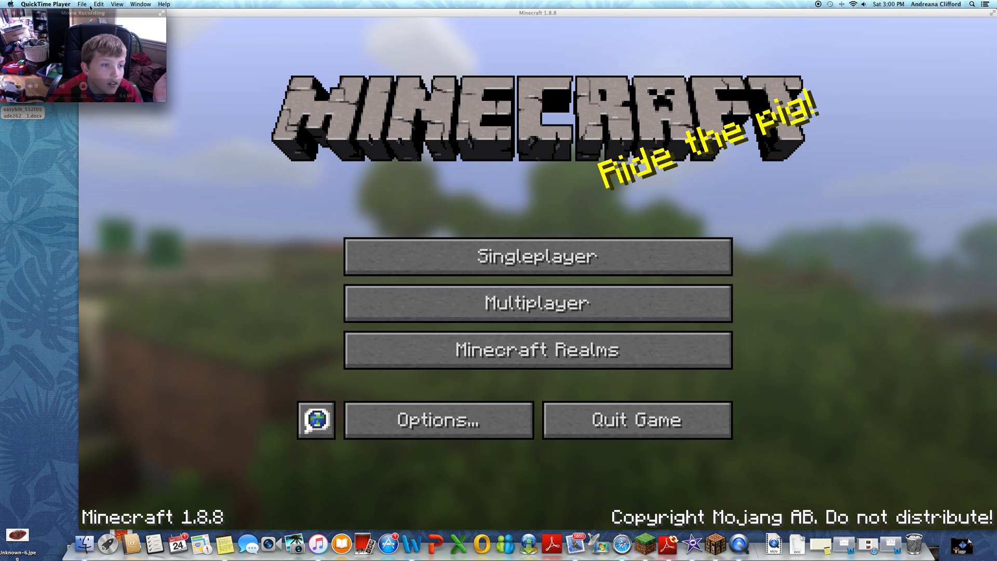
- Set the webcam window to float on top, leaving the Minecraft menu filling the screen
click(98, 4)
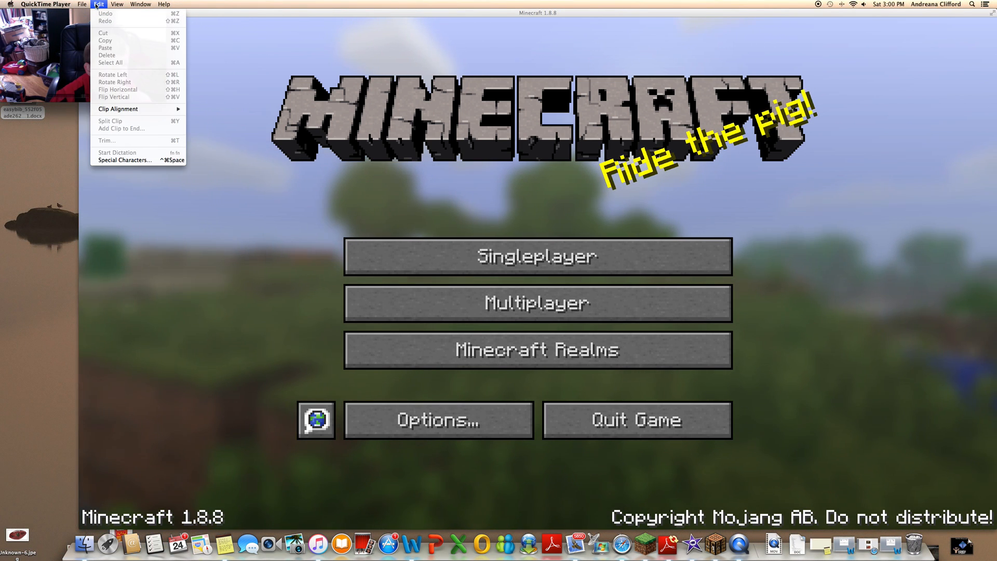
click(117, 4)
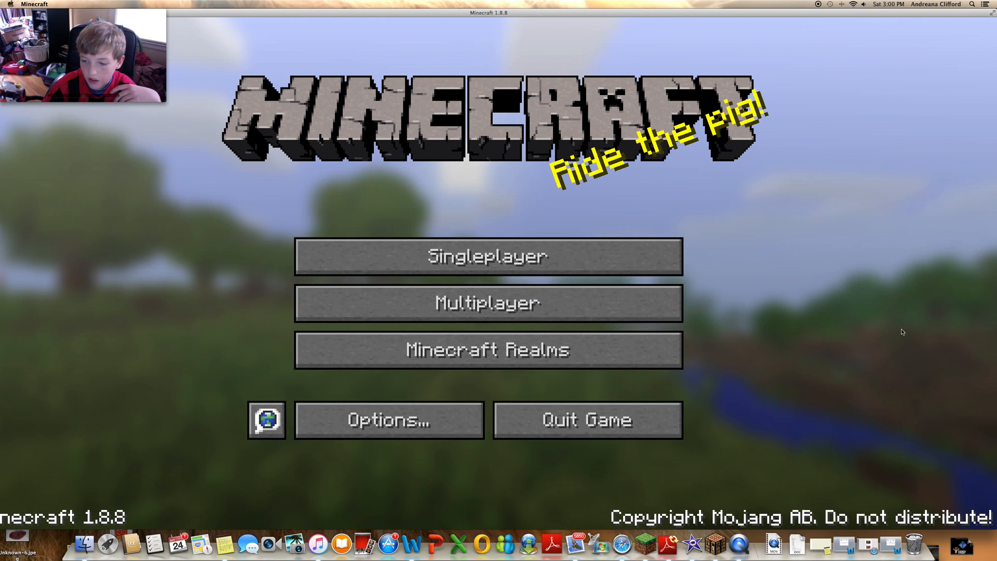
mouse_move(498, 458)
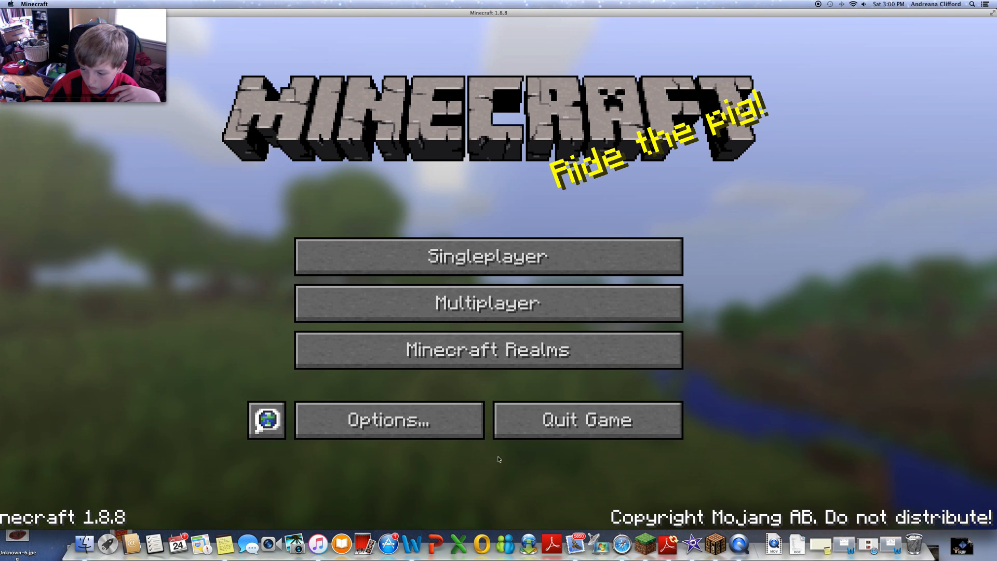
mouse_move(276, 22)
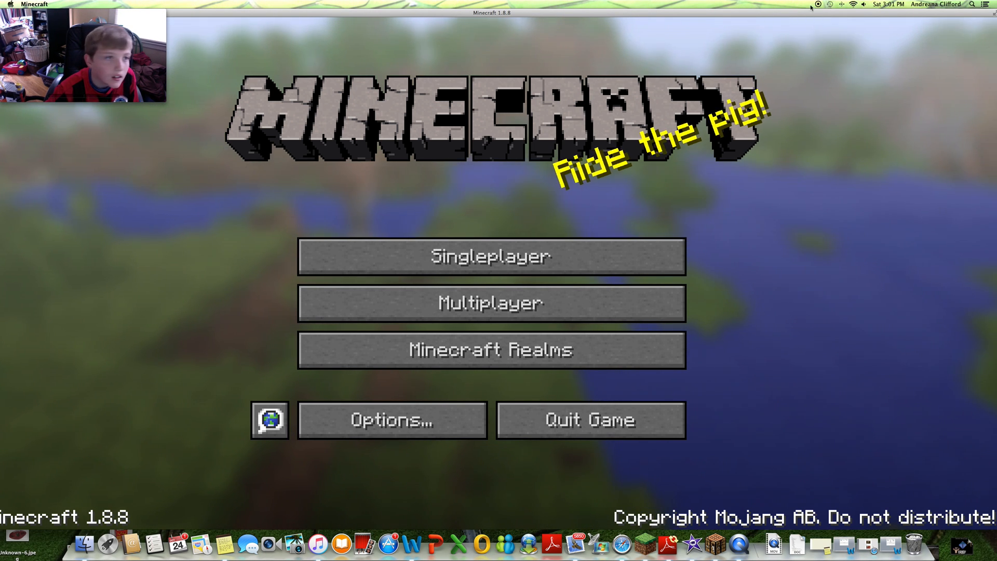
mouse_move(163, 114)
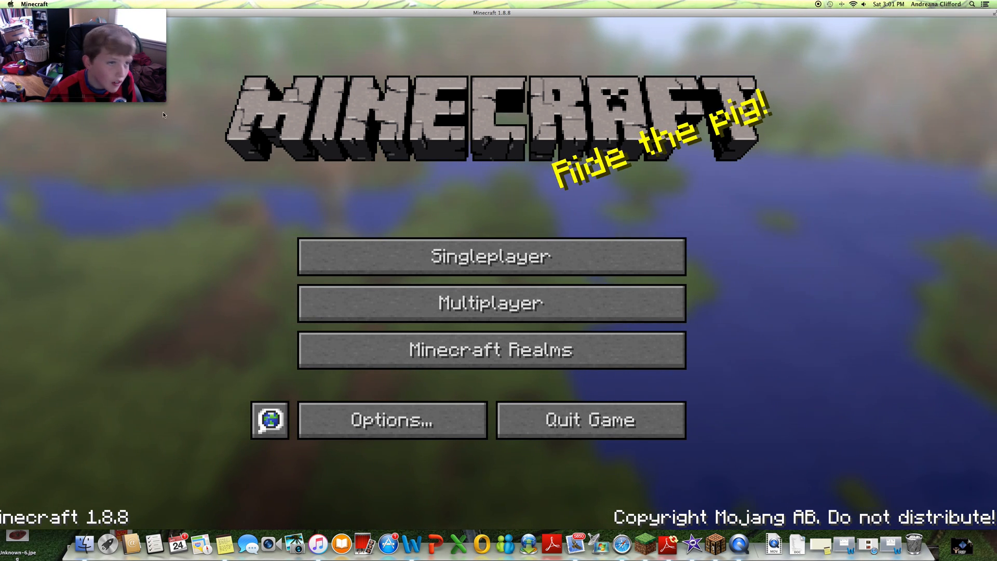